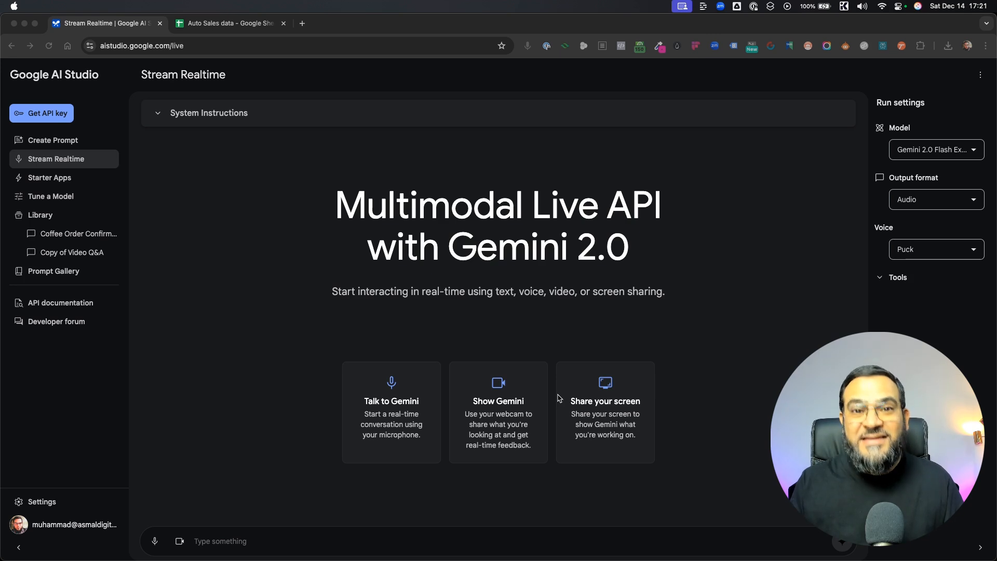
Start sharing the screen with Gemini so the Auto Sales data sheet streams live
click(230, 23)
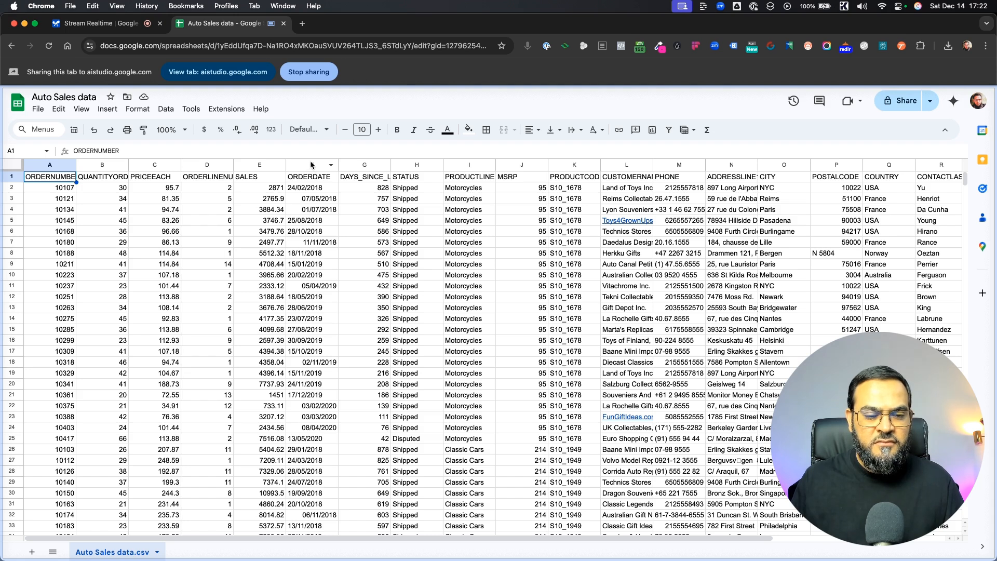
mouse_move(319, 165)
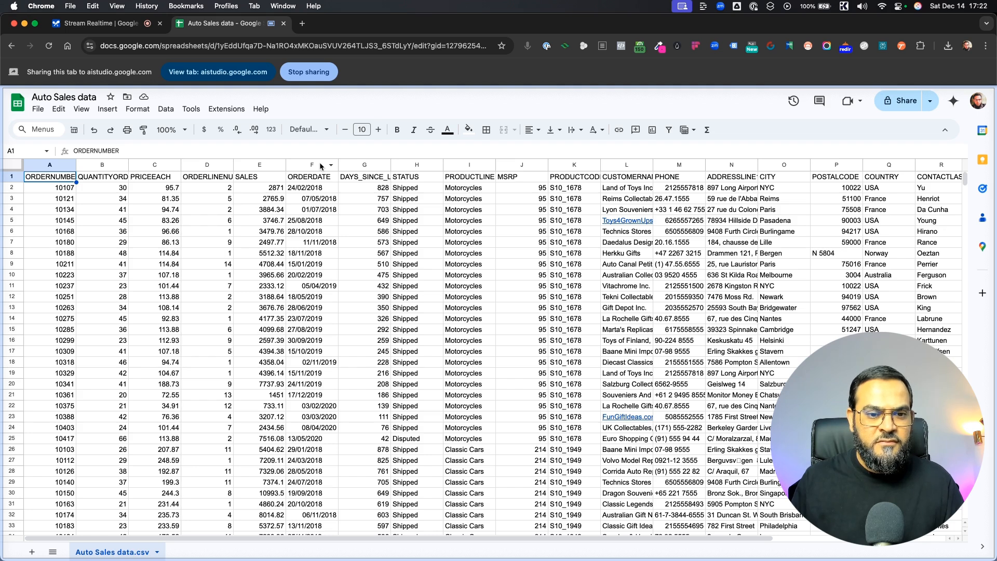
Select the ORDERDATE column F and set its horizontal alignment to Left
click(311, 176)
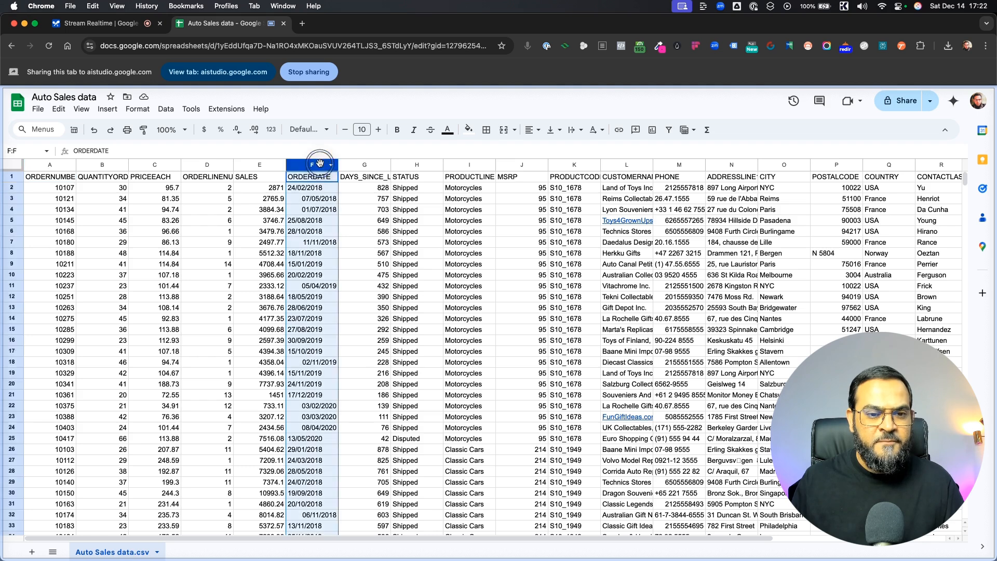
click(320, 164)
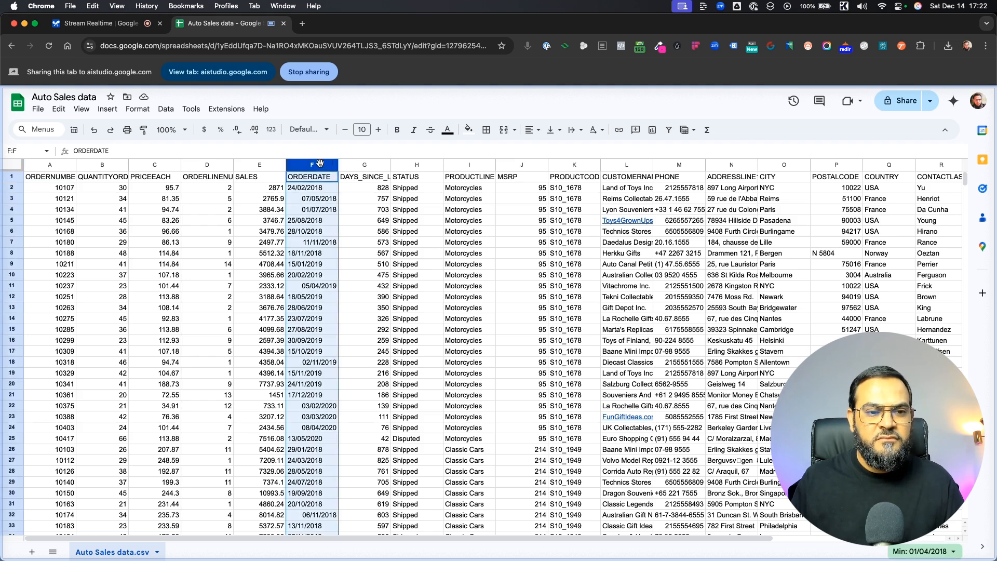
mouse_move(543, 130)
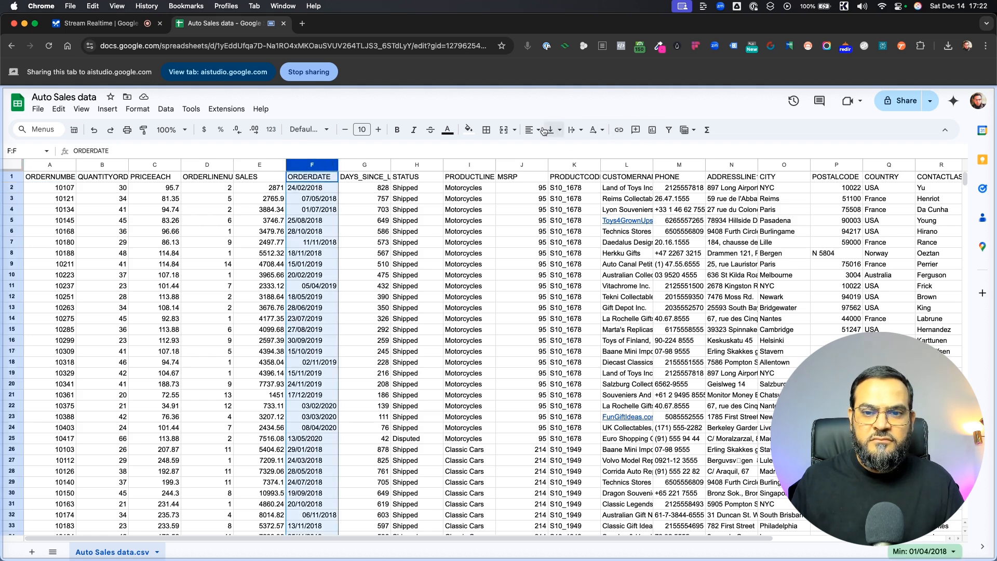
click(529, 130)
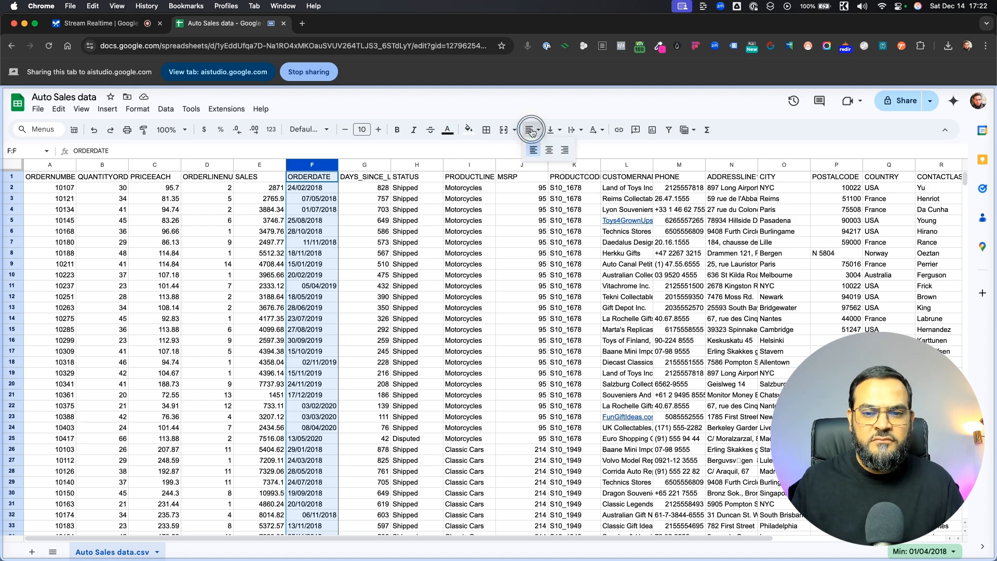
click(533, 149)
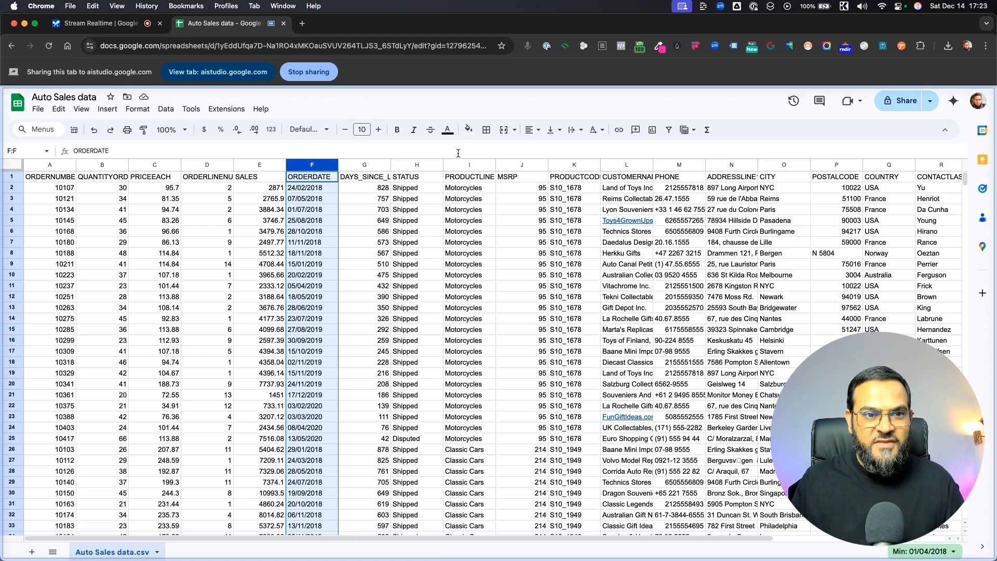
Return to the Stream Realtime session and stop the live stream from its menu
click(101, 23)
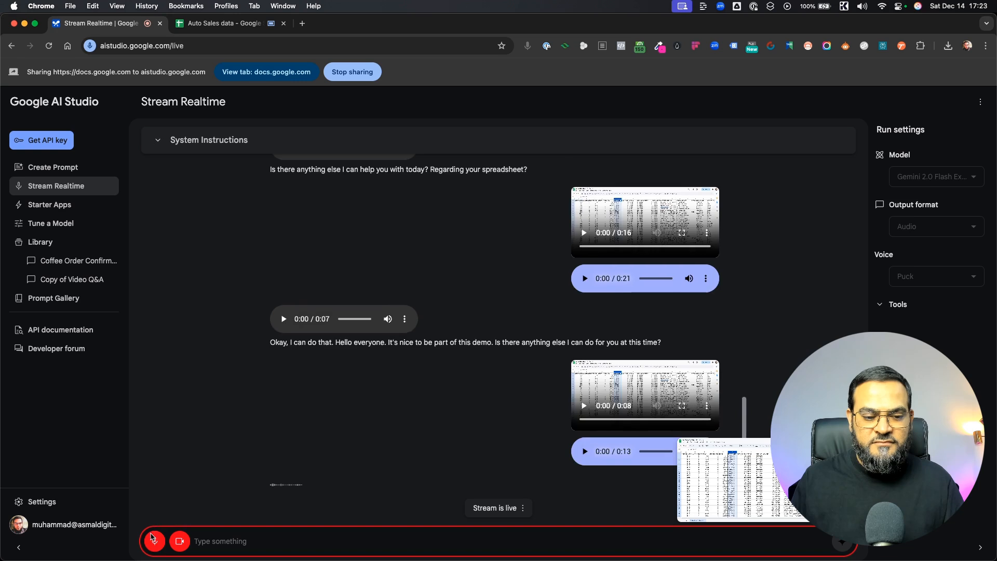
mouse_move(154, 541)
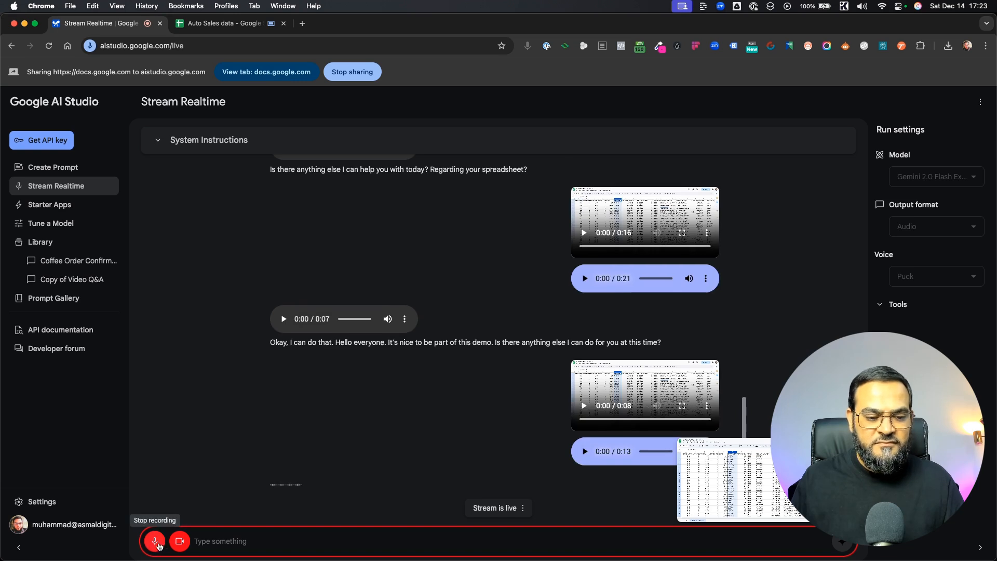
mouse_move(490, 511)
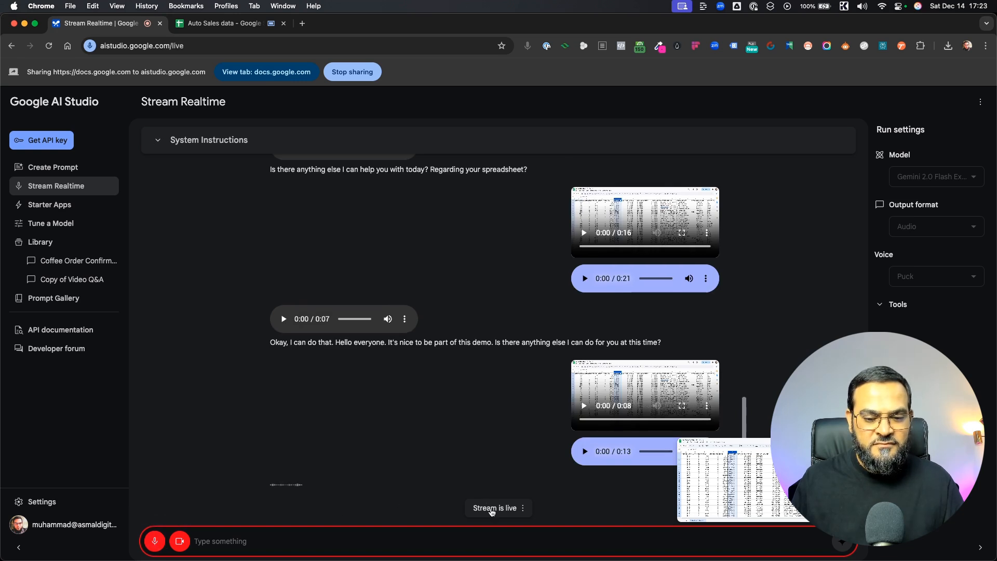
click(351, 71)
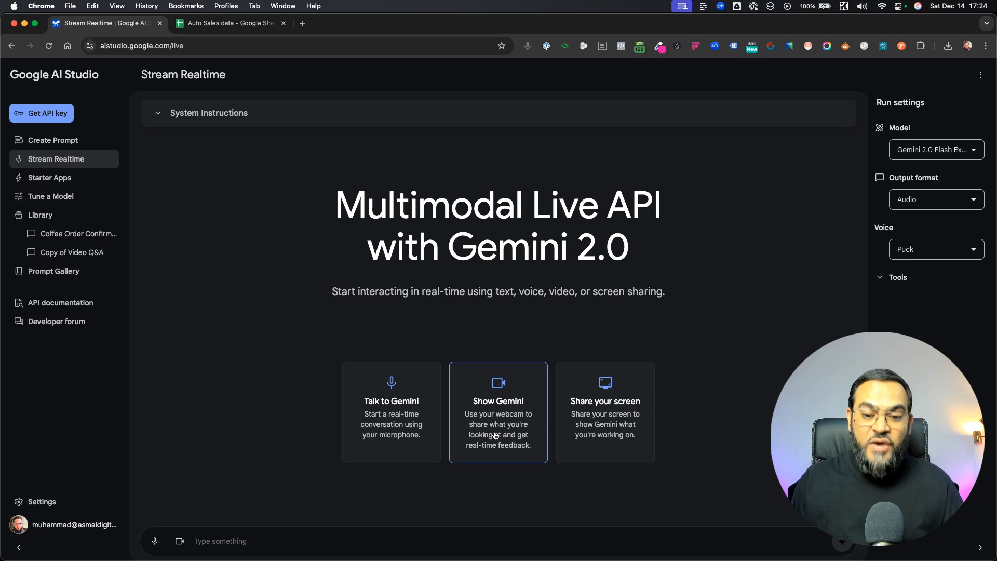
mouse_move(498, 436)
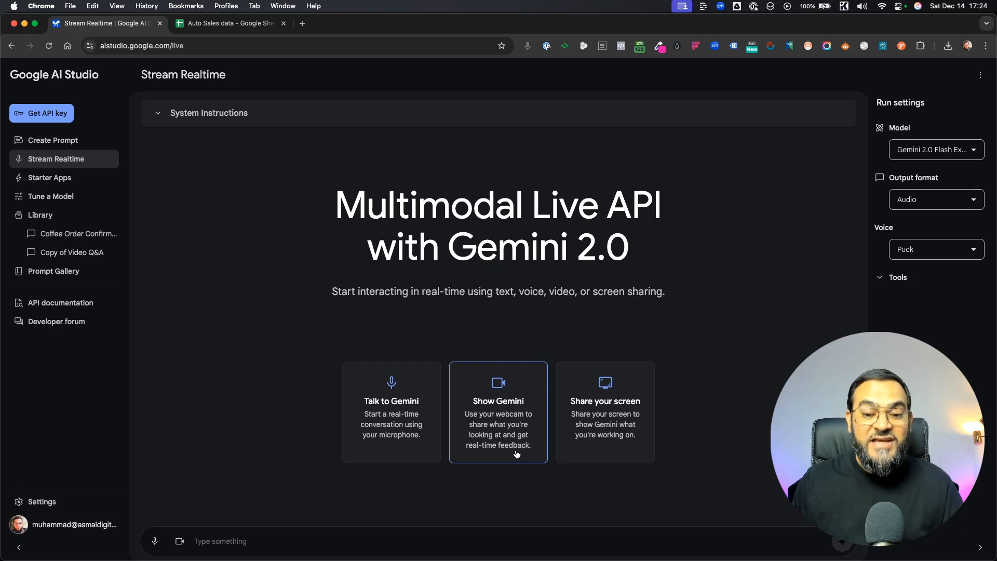
mouse_move(643, 438)
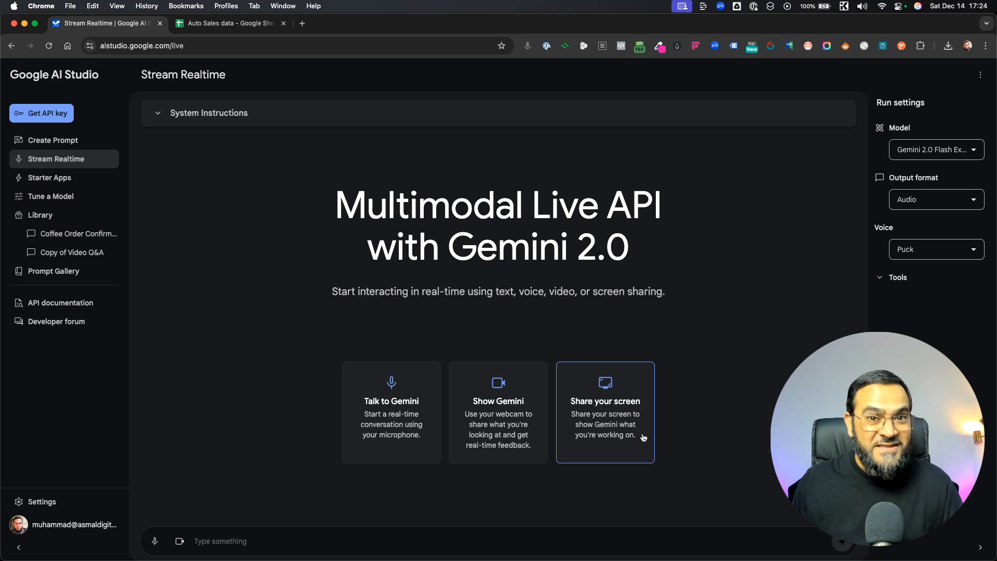
Choose Share your screen to bring up Chrome's share picker listing windows
click(604, 412)
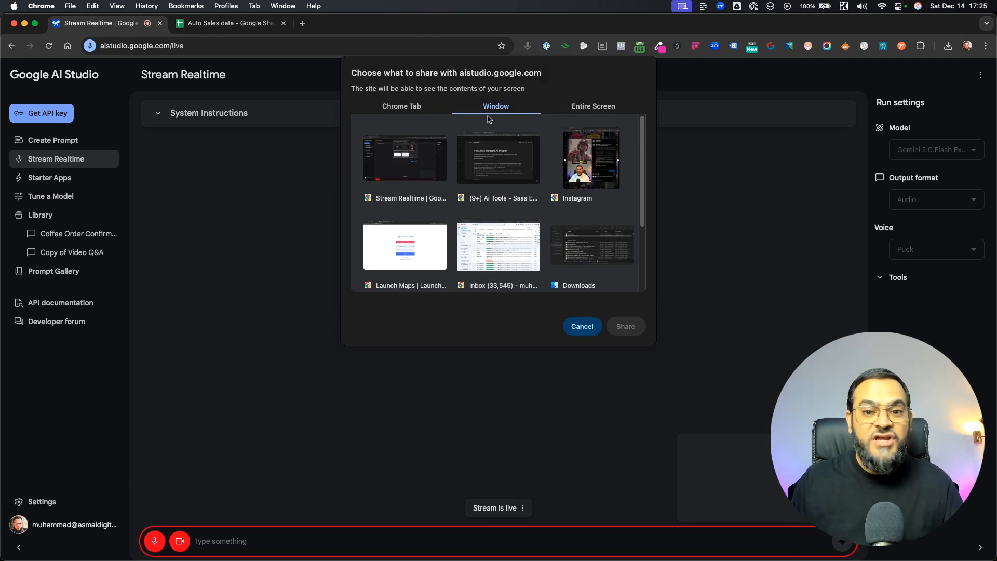
mouse_move(592, 114)
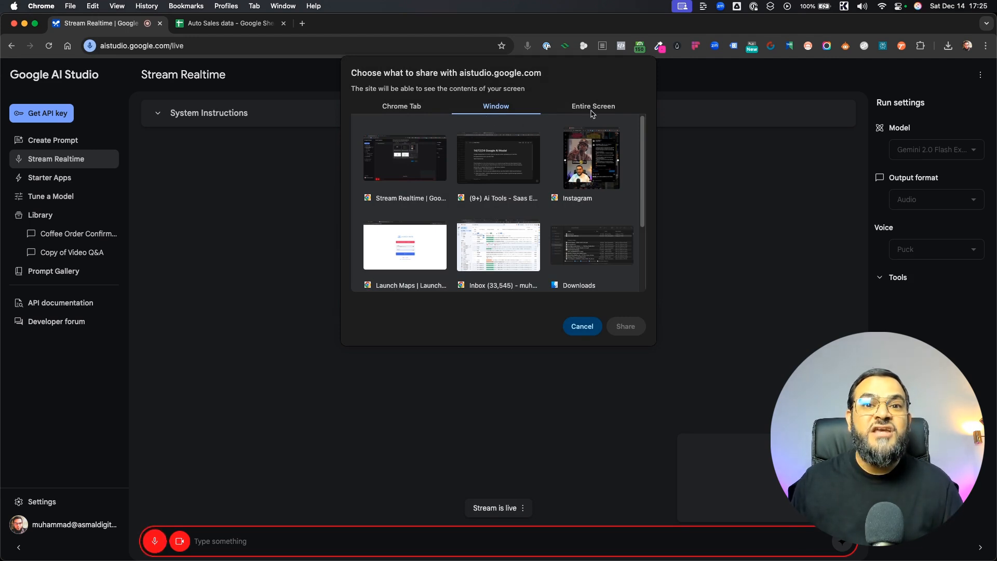